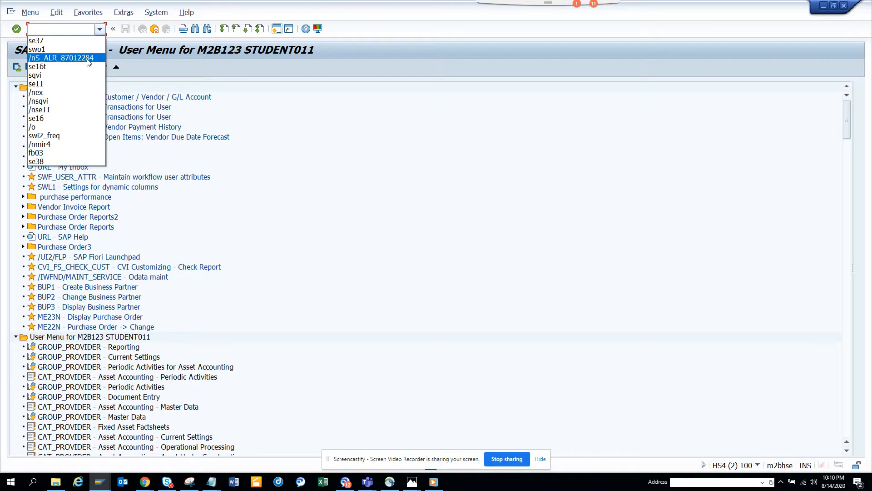
Start transaction S_ALR_87012284 from the command field history
click(61, 57)
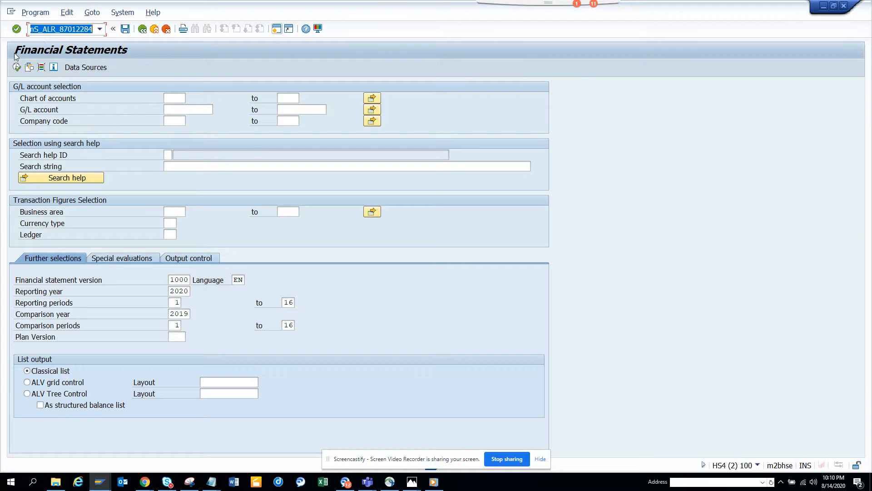
mouse_move(17, 66)
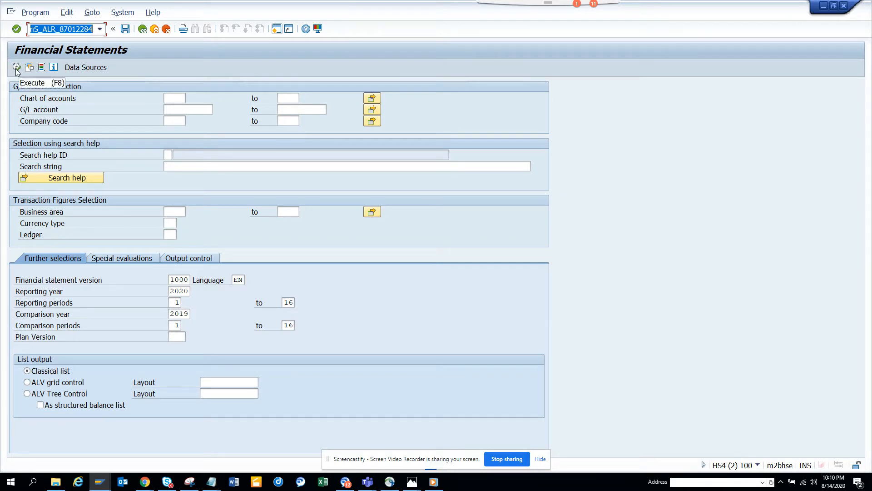
Execute the report for company code 1000 as a classical list, accept the warnings, and return
click(16, 67)
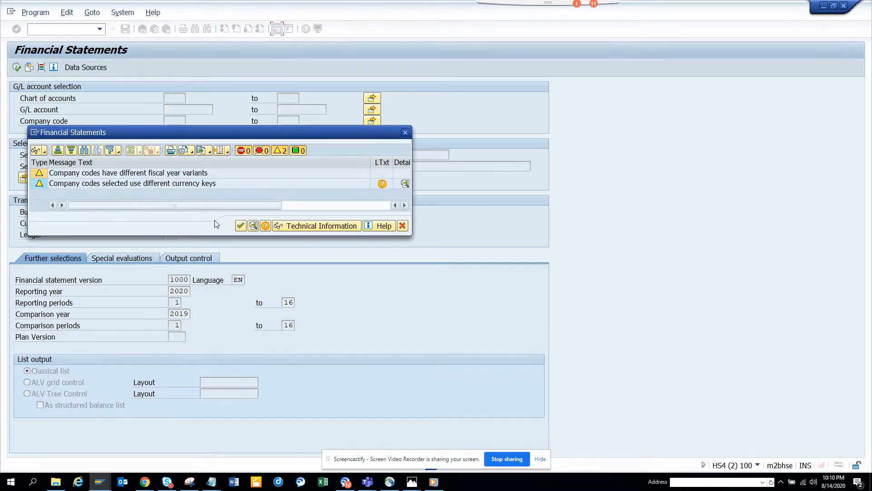
click(240, 225)
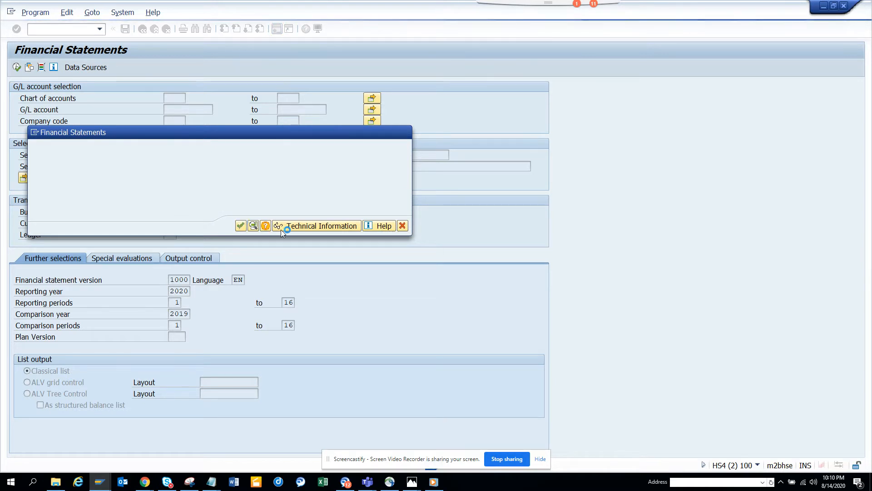
click(240, 225)
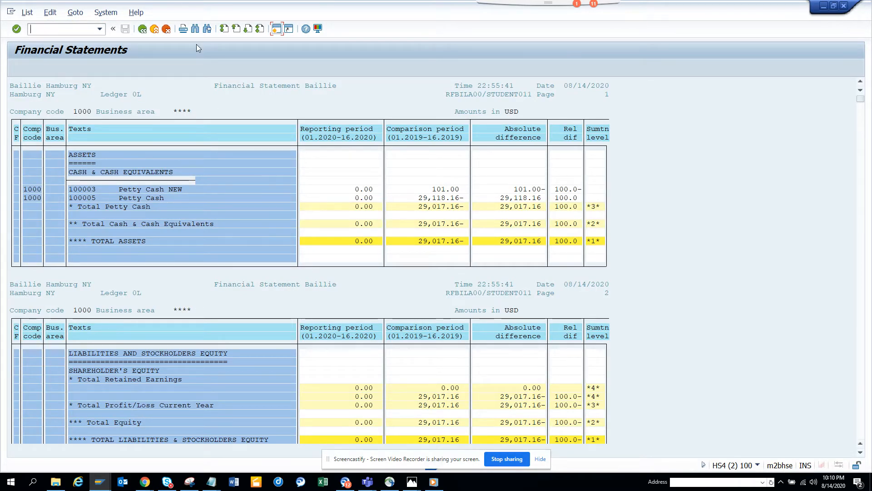
click(113, 29)
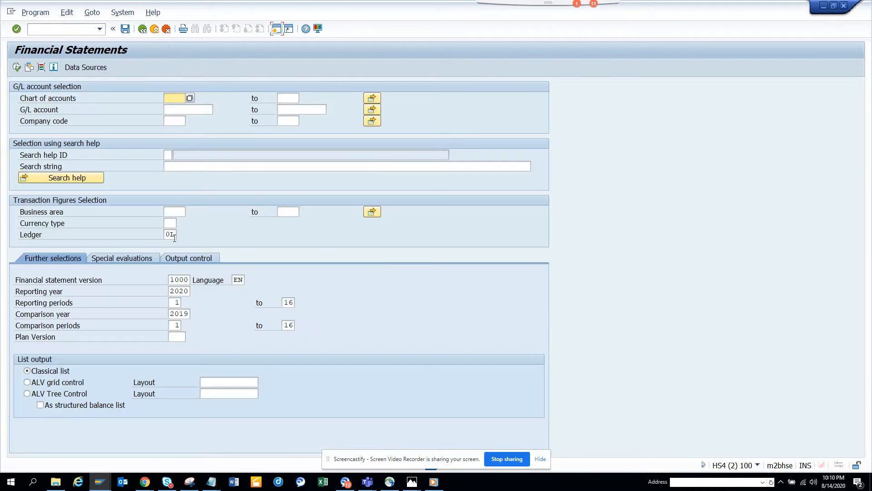
Rerun with ALV grid control output, accept the warnings, then show System Status for program RFBILA00
click(27, 383)
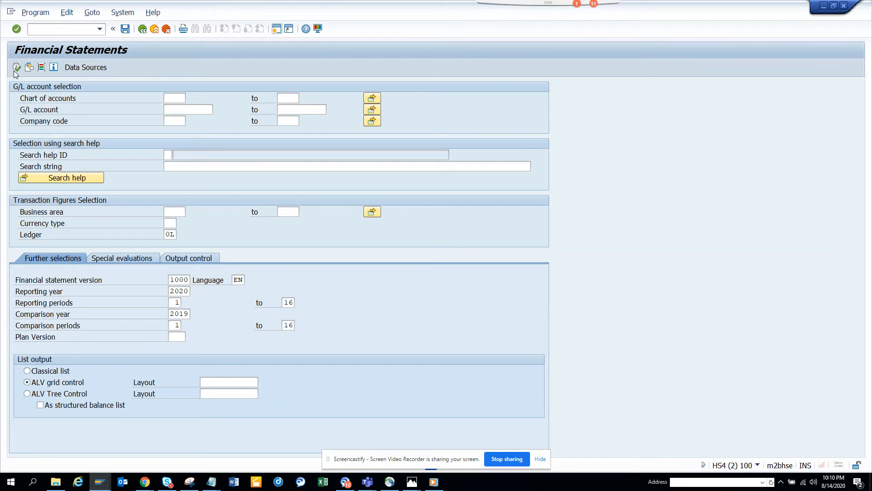
click(16, 67)
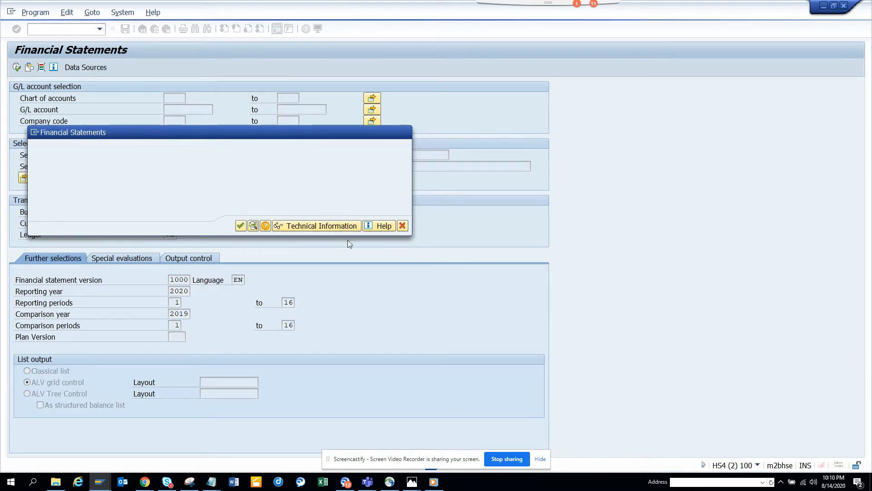
click(241, 225)
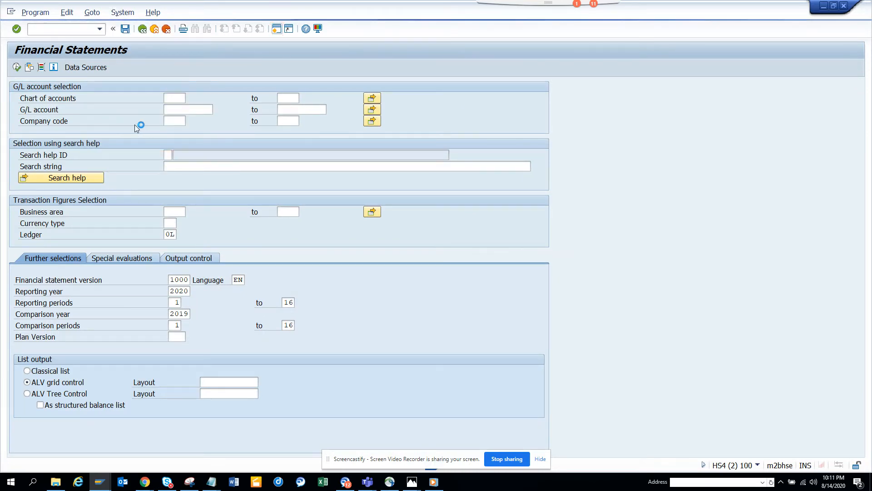
click(122, 12)
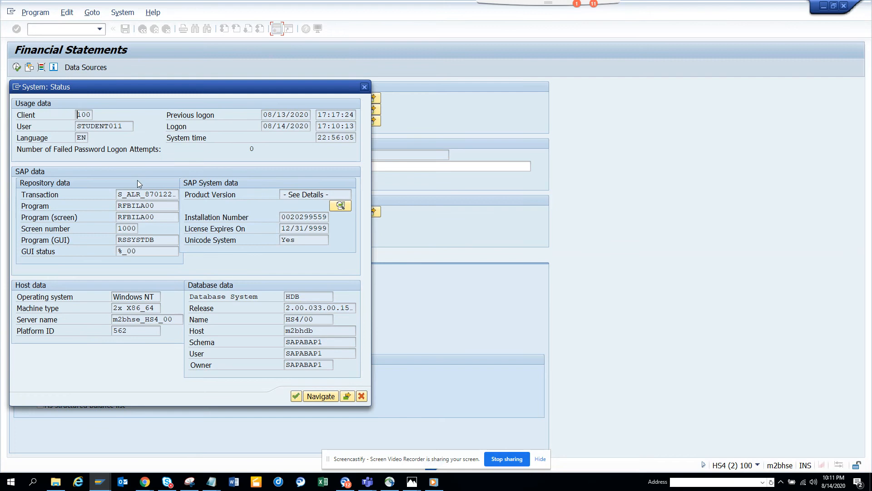